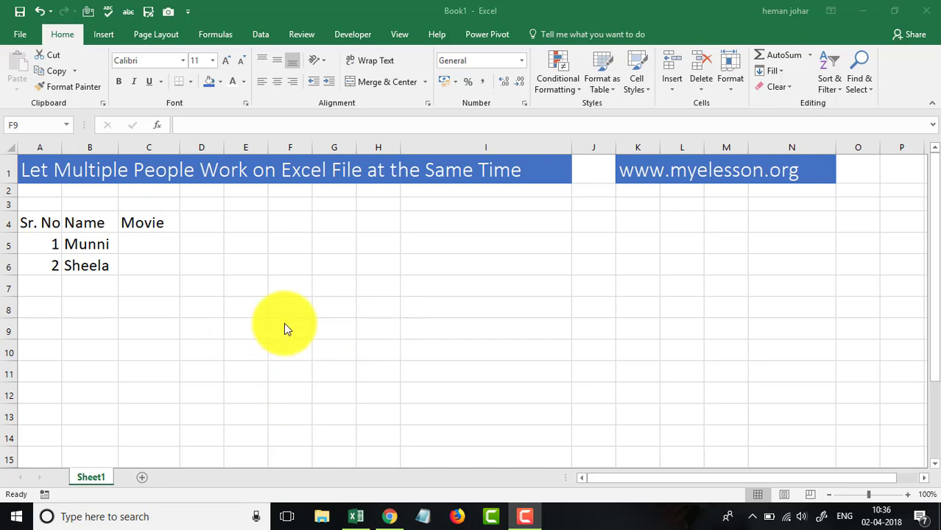
mouse_move(236, 305)
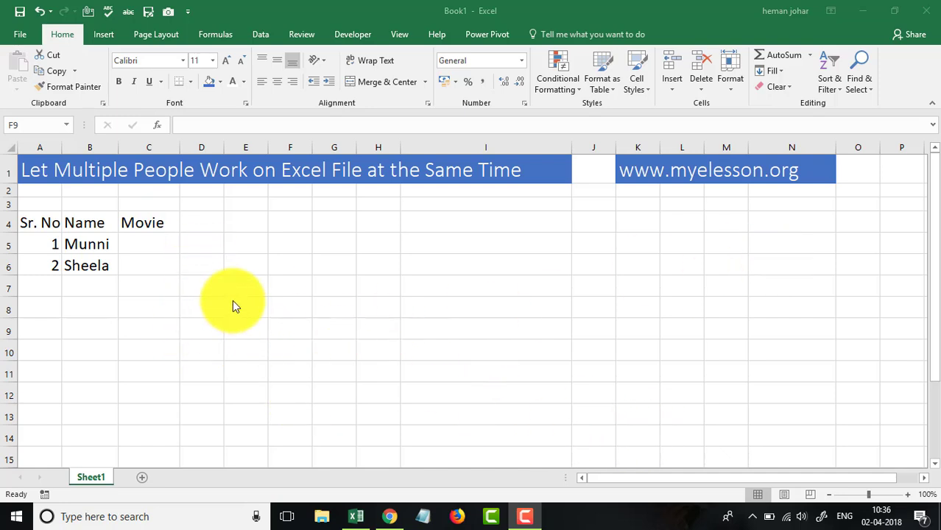
mouse_move(249, 301)
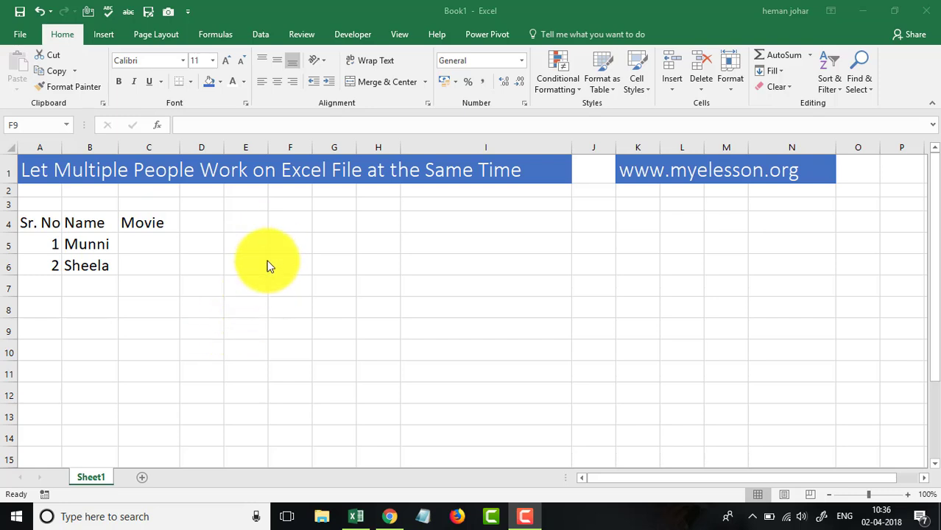
mouse_move(339, 179)
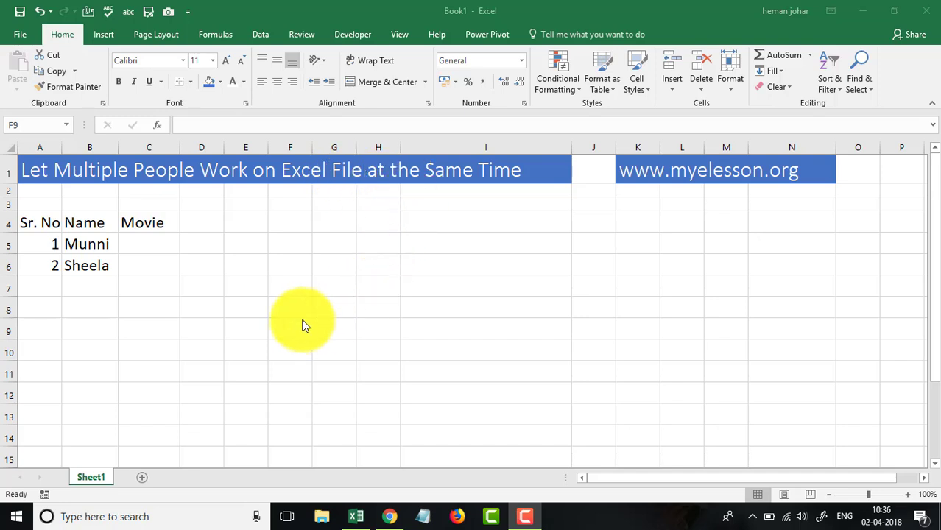
mouse_move(204, 180)
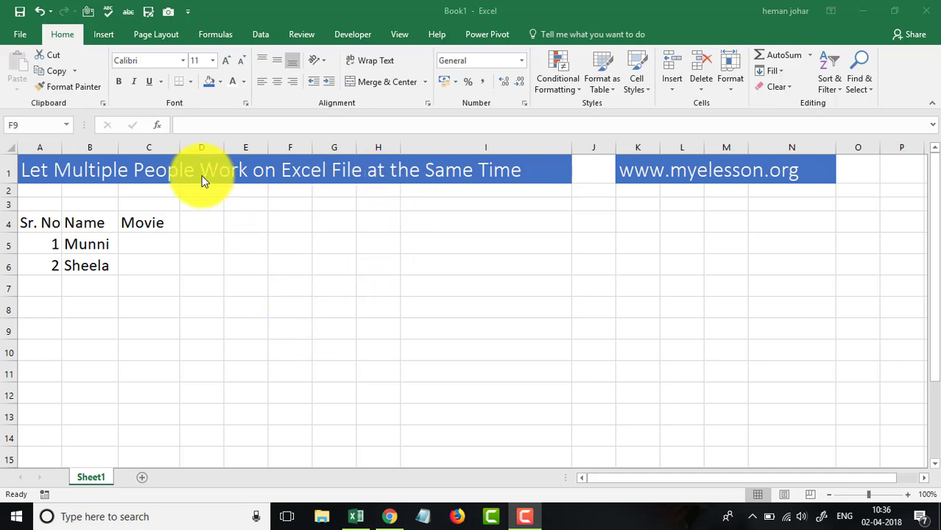
mouse_move(178, 298)
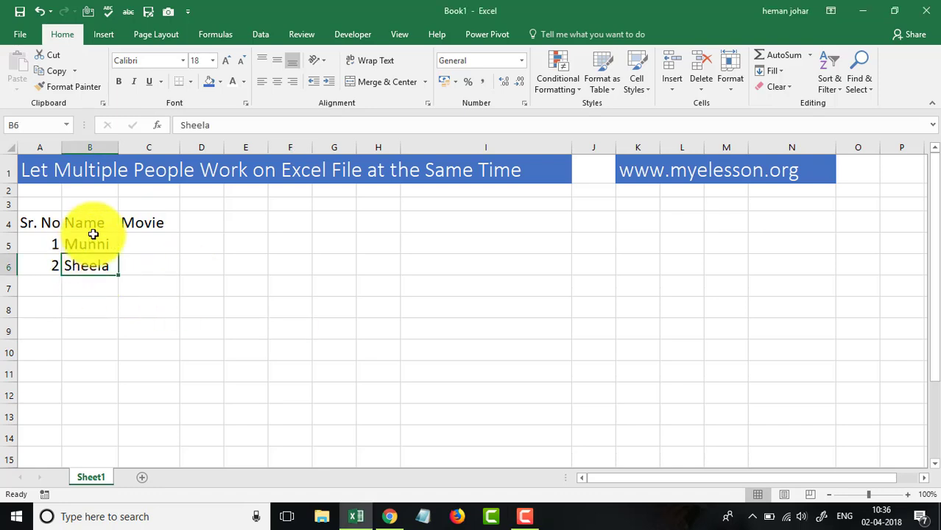
mouse_move(310, 320)
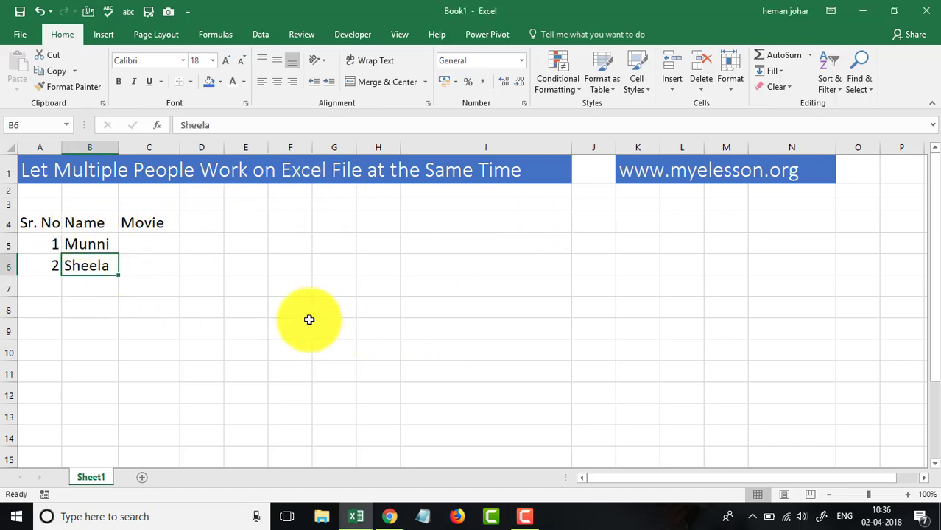
mouse_move(152, 267)
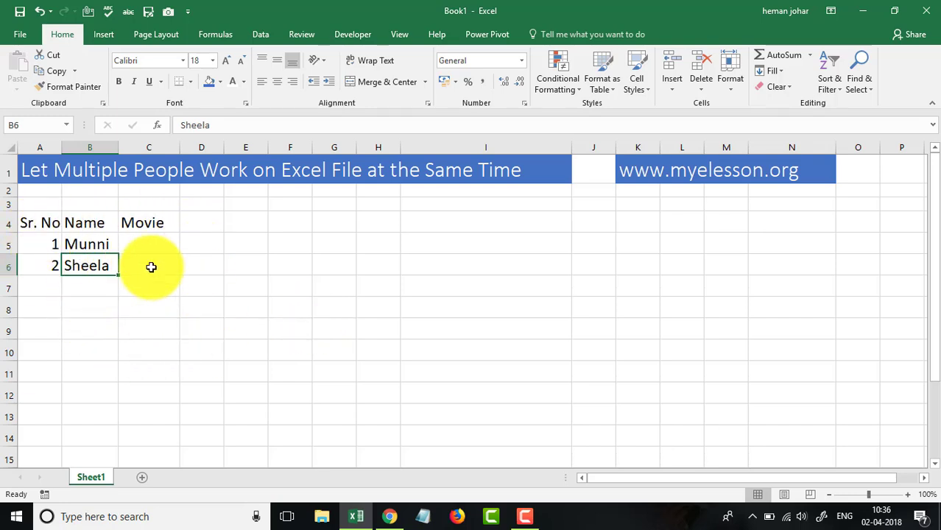
mouse_move(151, 223)
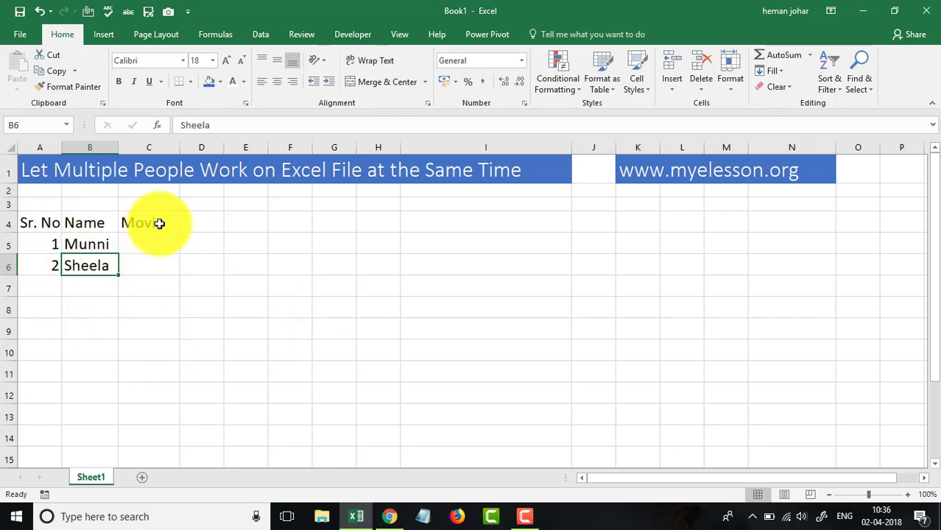
mouse_move(171, 272)
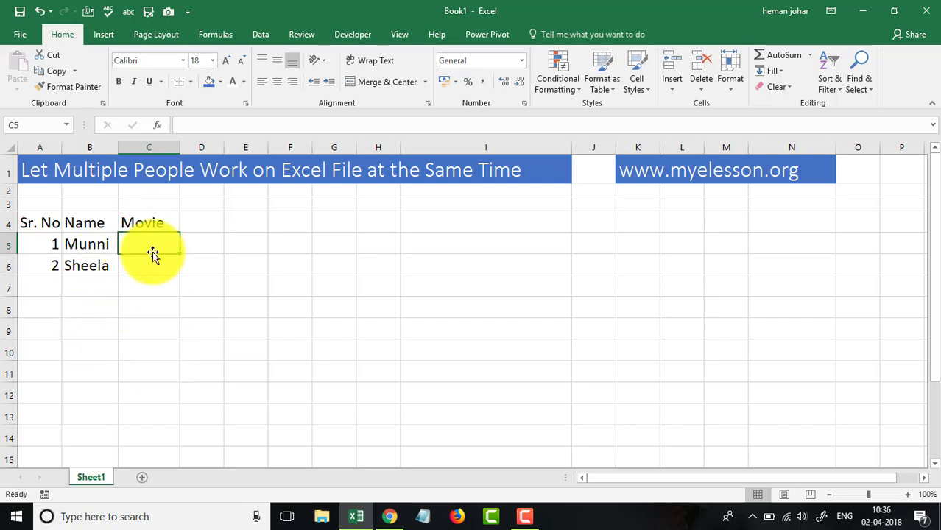
mouse_move(147, 326)
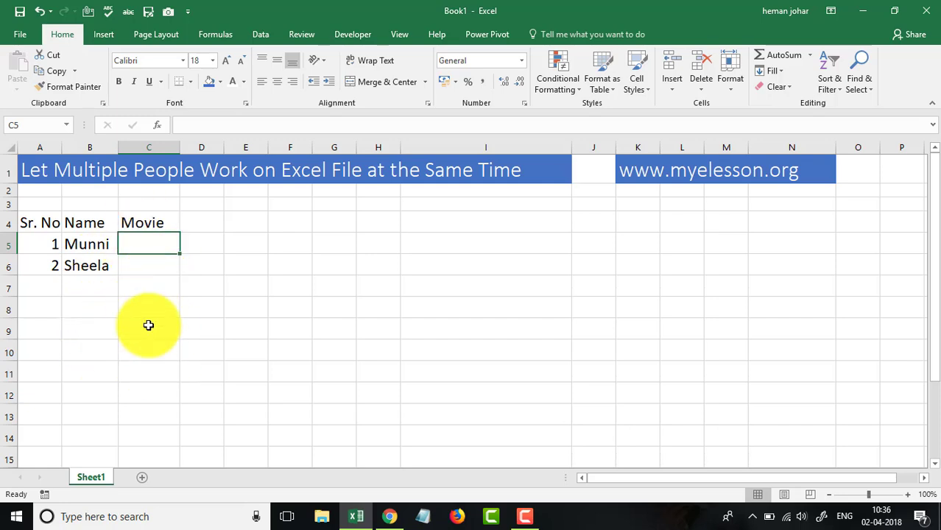
mouse_move(145, 290)
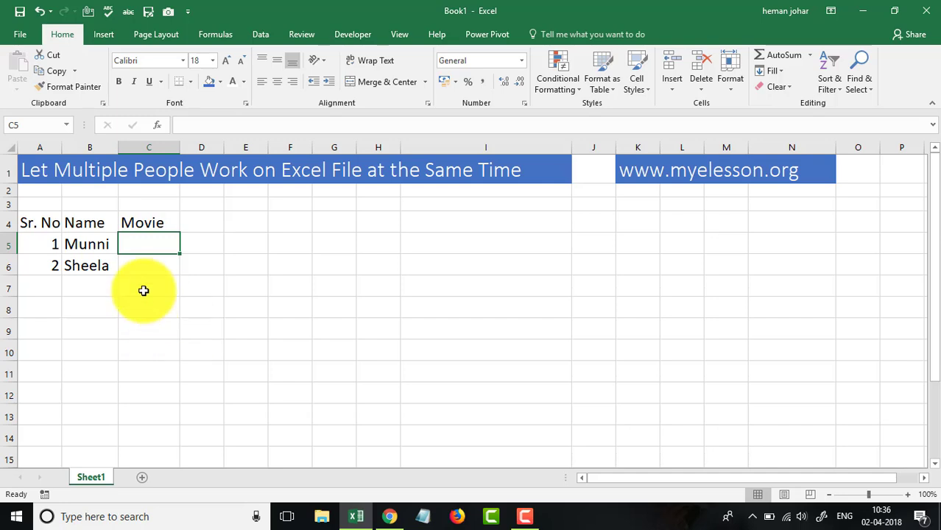
mouse_move(271, 301)
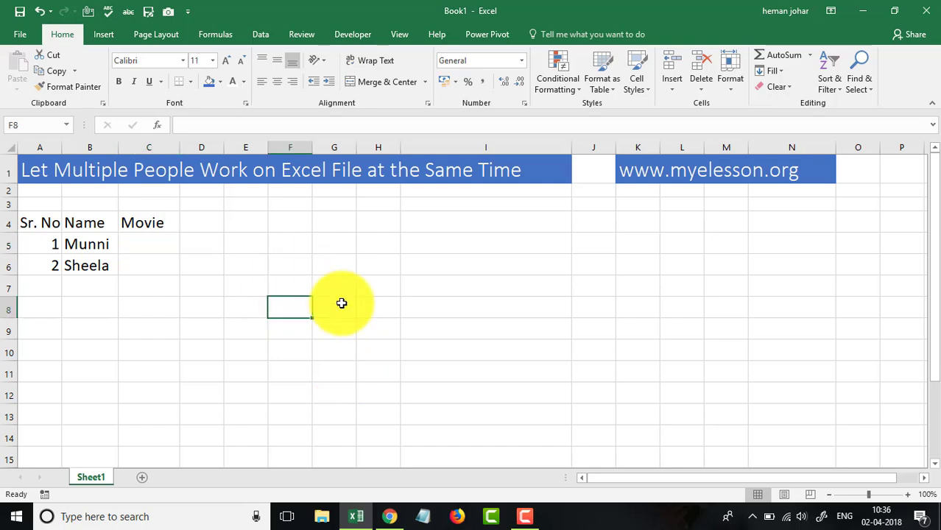
Save the workbook on This PC as 'Let Multiple People workon same excel file together.xlsx'.
key(f12)
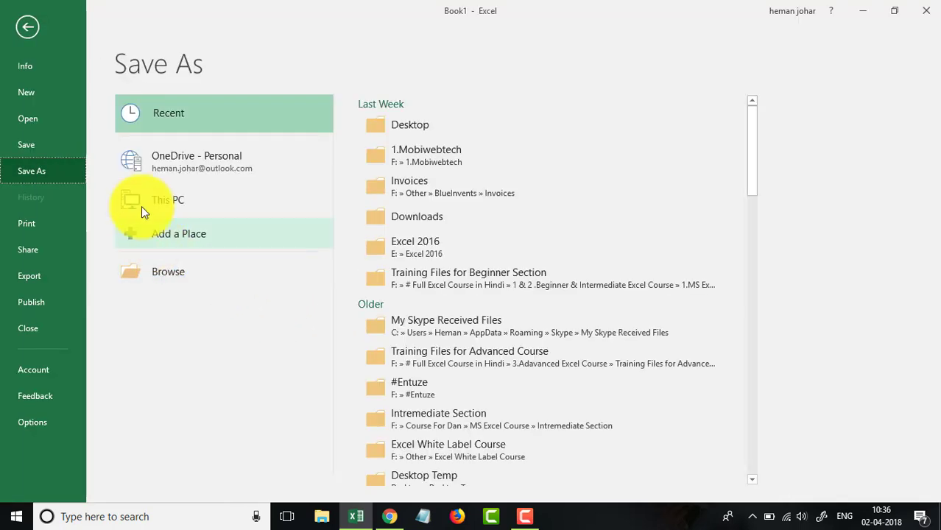
mouse_move(40, 145)
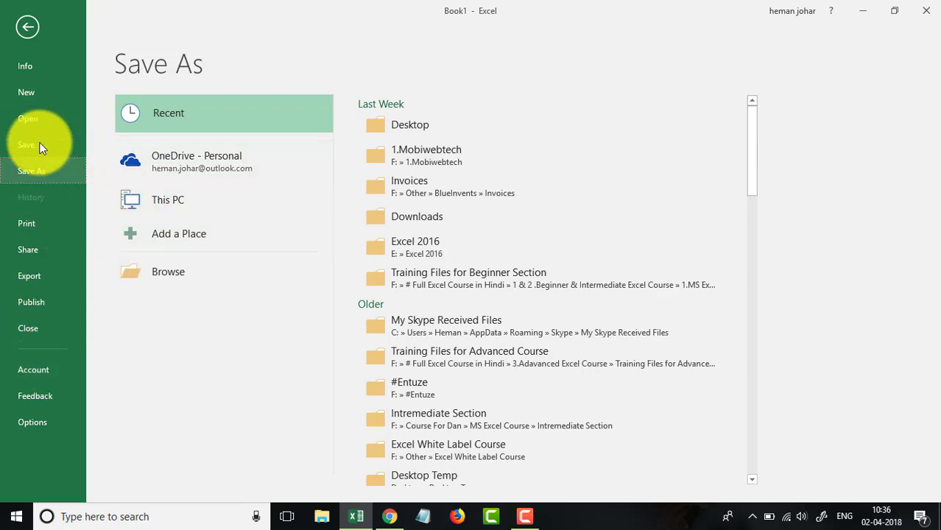
click(168, 271)
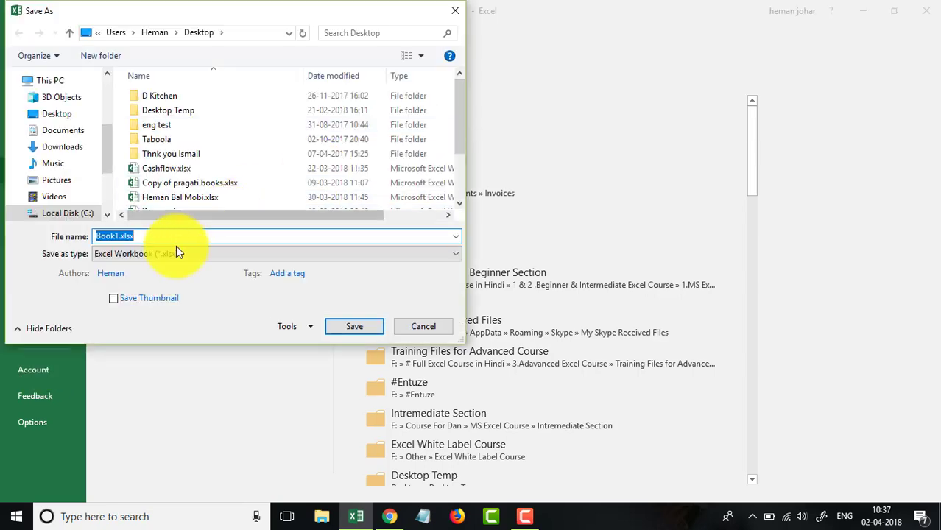
text(Let Multiple People work)
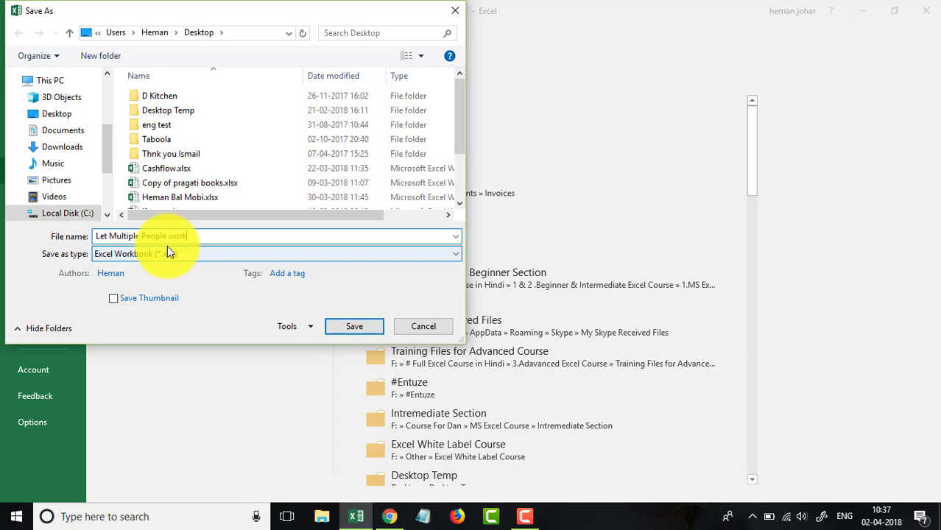
text(same excel file together .xlsx)
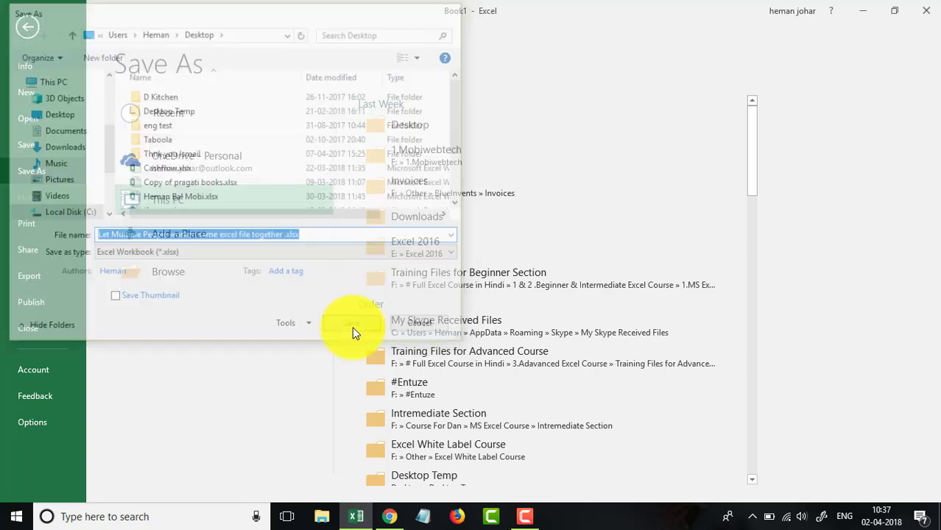
click(352, 327)
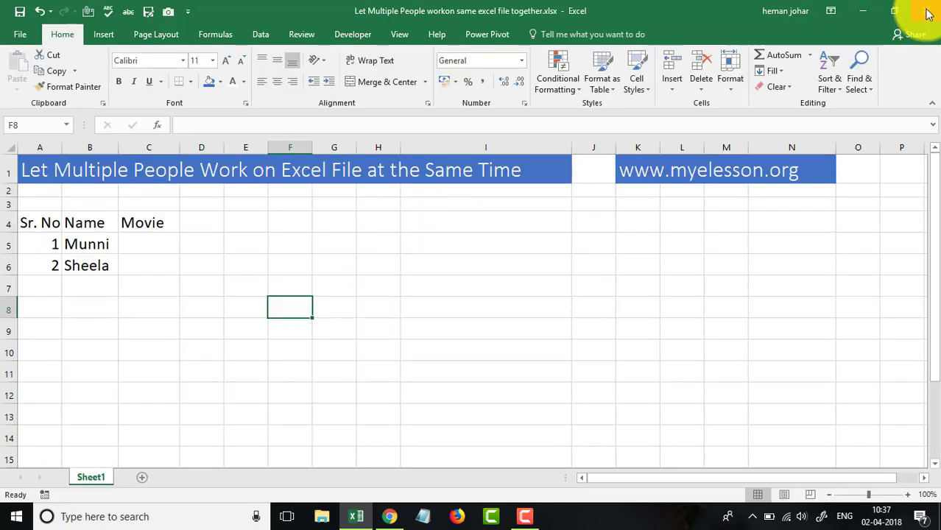
Start a file upload in Google Drive via New > File upload and browse the computer for the workbook.
click(389, 515)
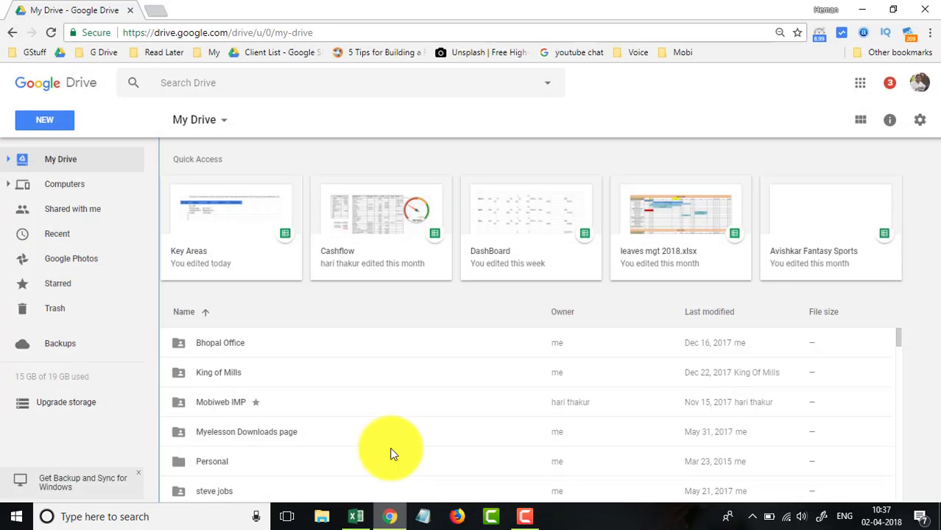
click(44, 119)
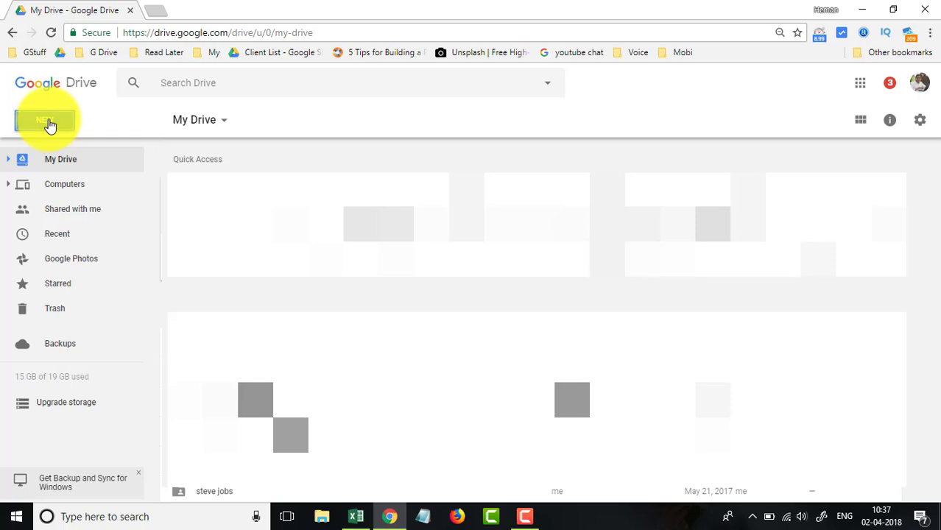
mouse_move(155, 130)
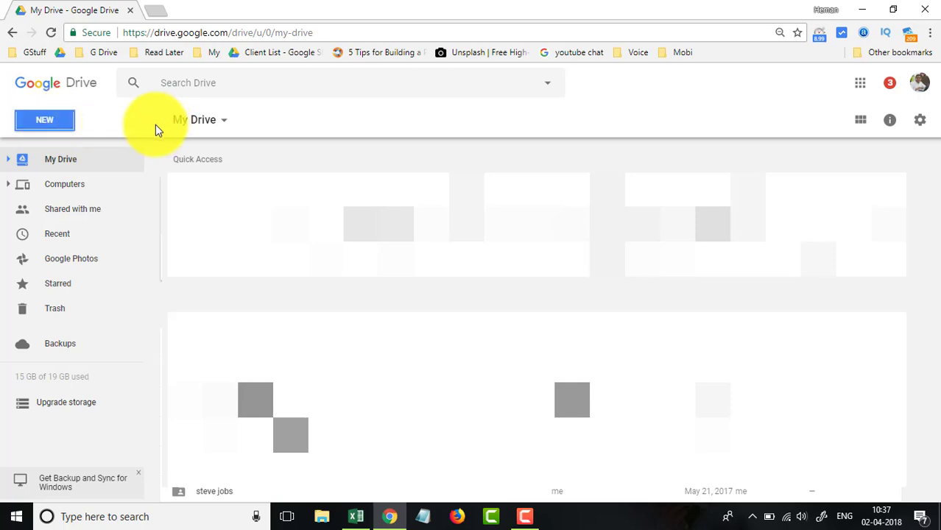
click(44, 119)
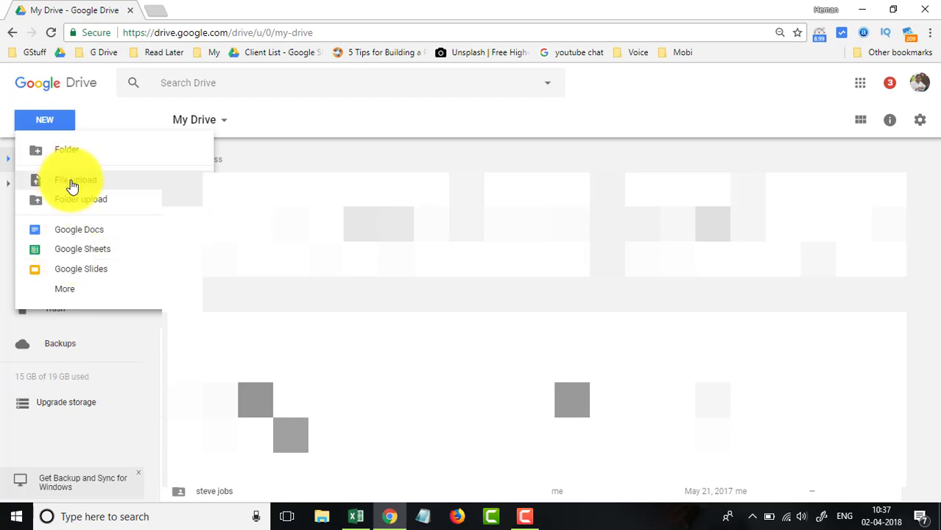
click(75, 179)
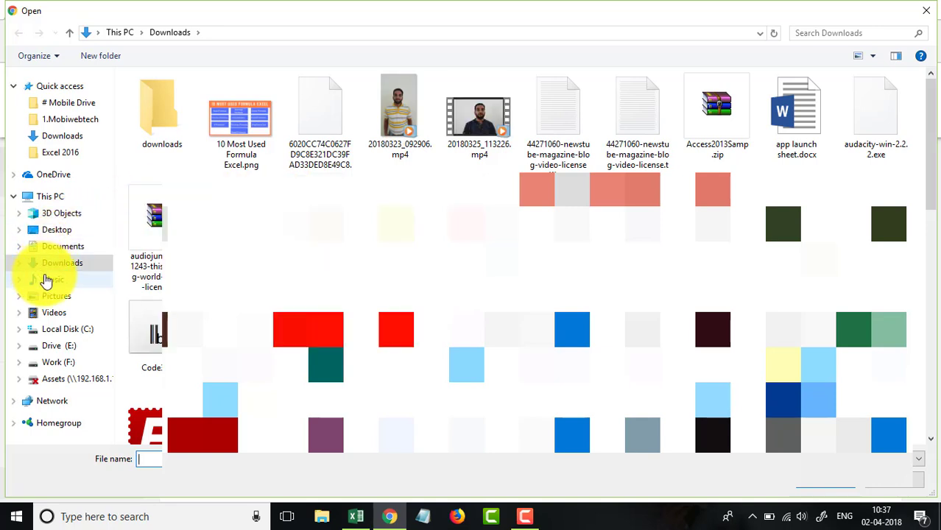
click(56, 230)
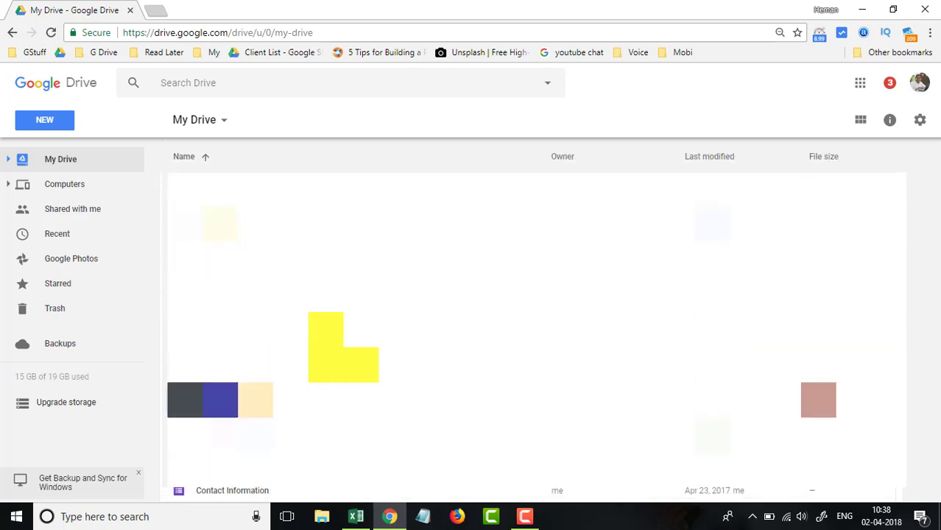
Open the uploaded workbook from My Drive in Google Sheets.
scroll(down, 3)
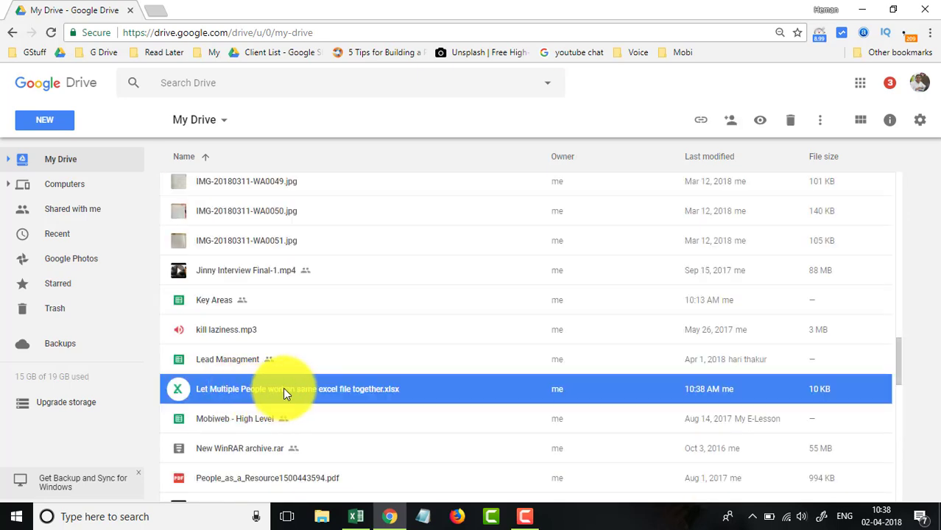
double_click(298, 389)
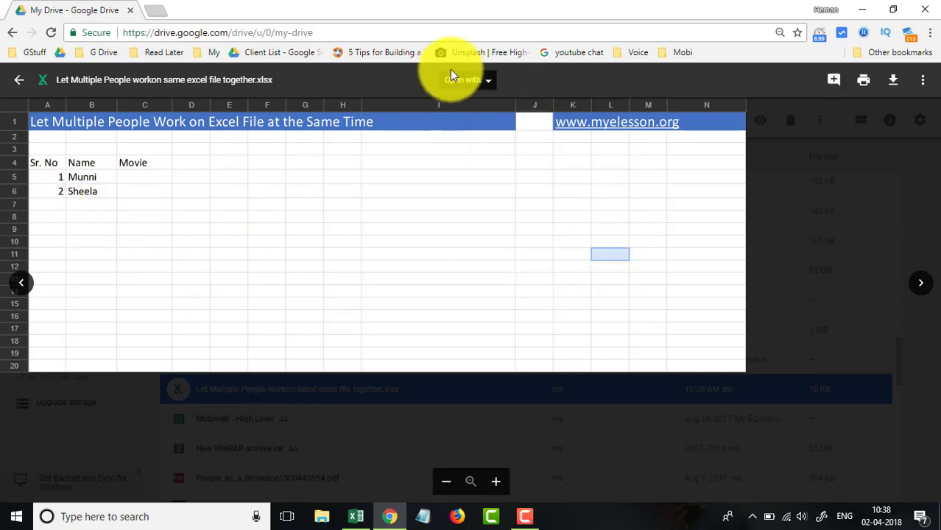
click(468, 80)
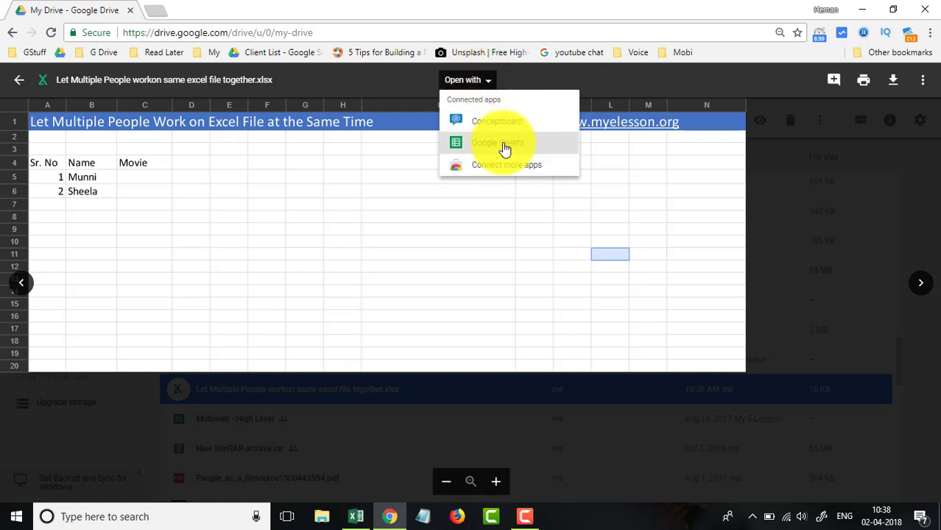
click(498, 142)
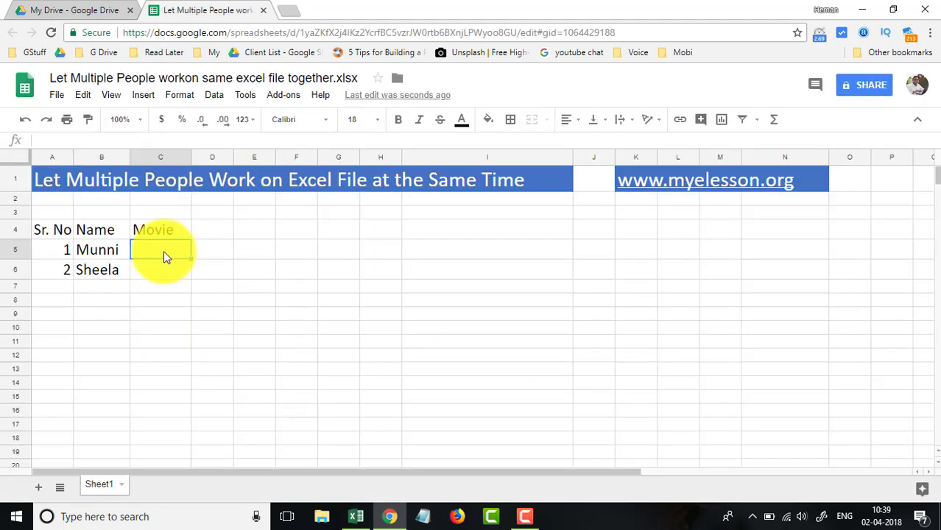
Enter movie ABC for Munni and FGH for Sheela in the Movie column.
text(ABC)
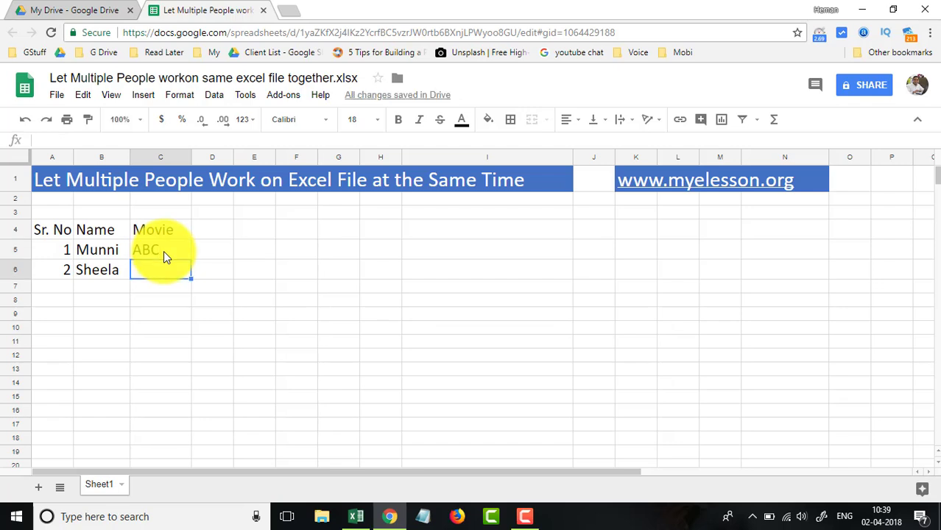
text(FGH)
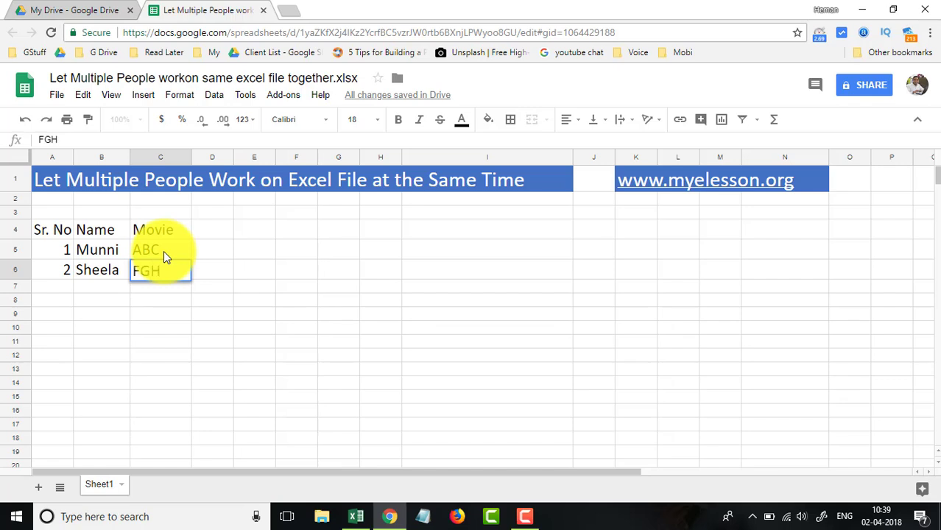
click(212, 269)
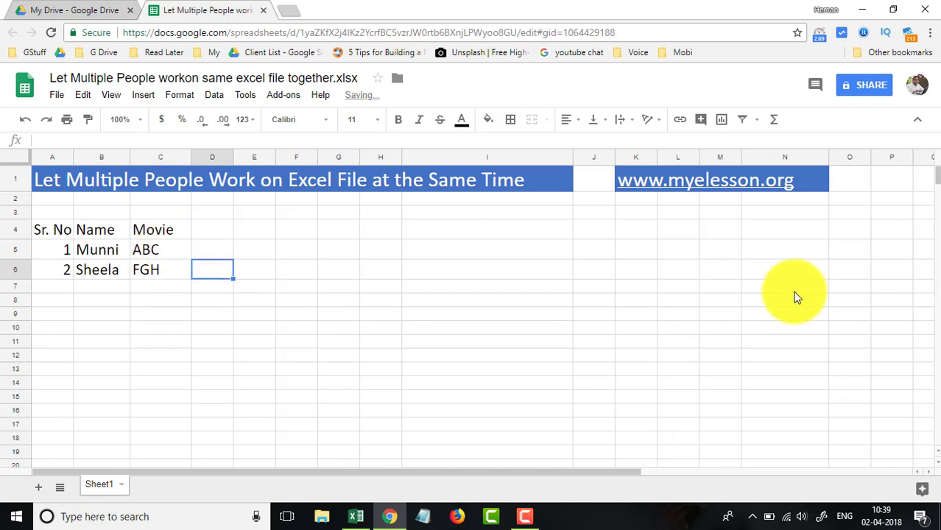
mouse_move(371, 308)
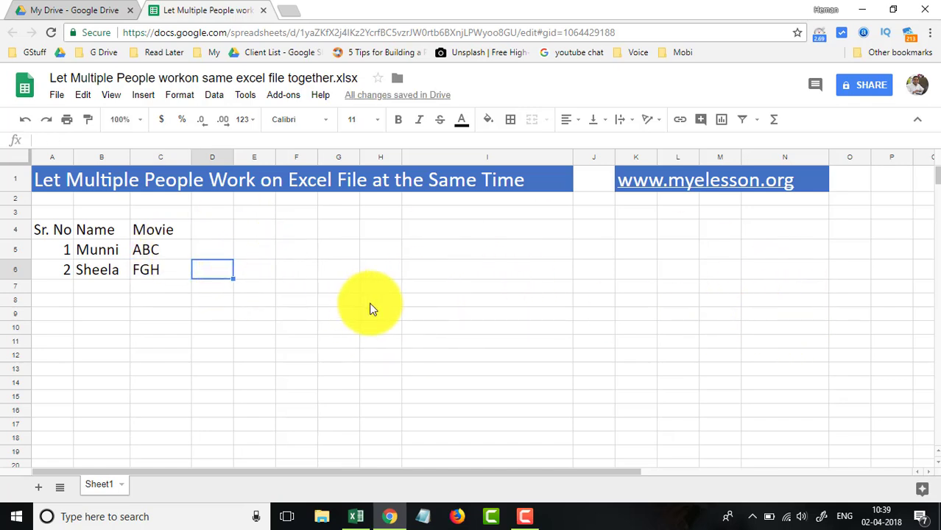
mouse_move(863, 87)
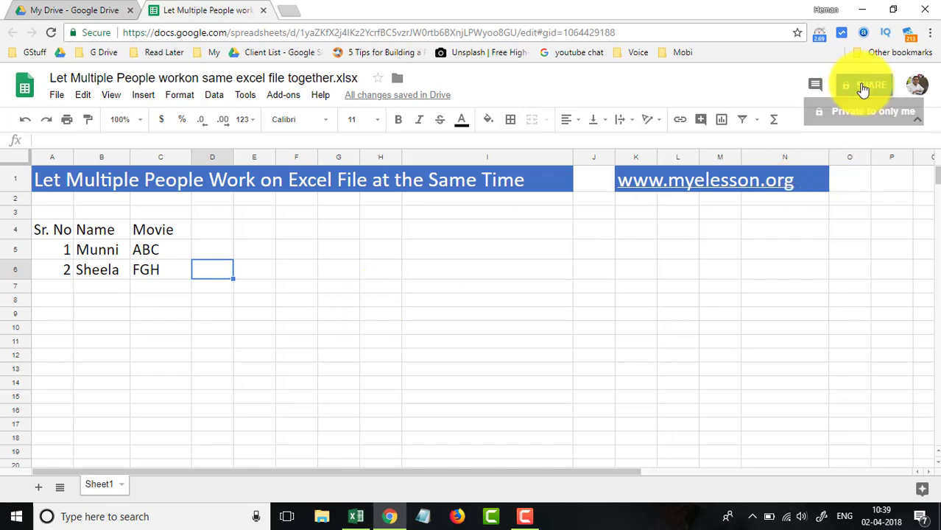
click(869, 84)
text(account)
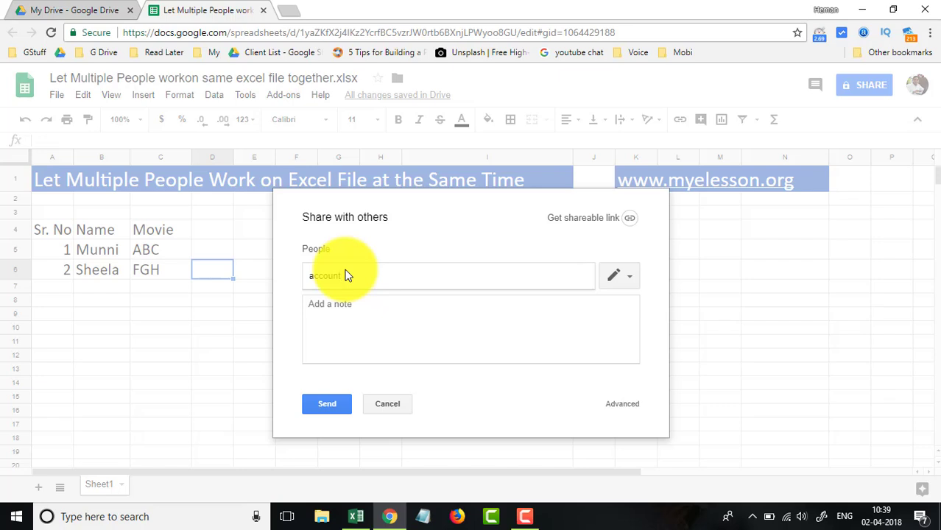
text(myelesson.org)
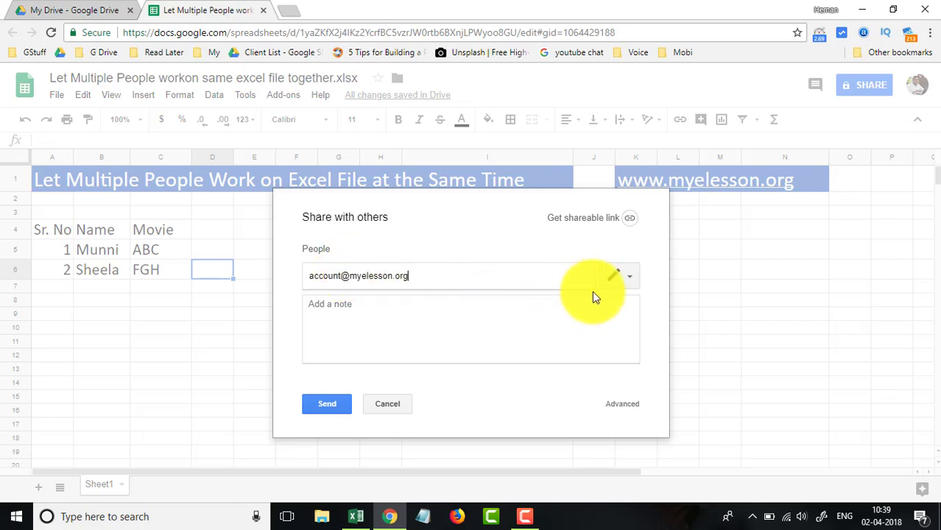
click(616, 276)
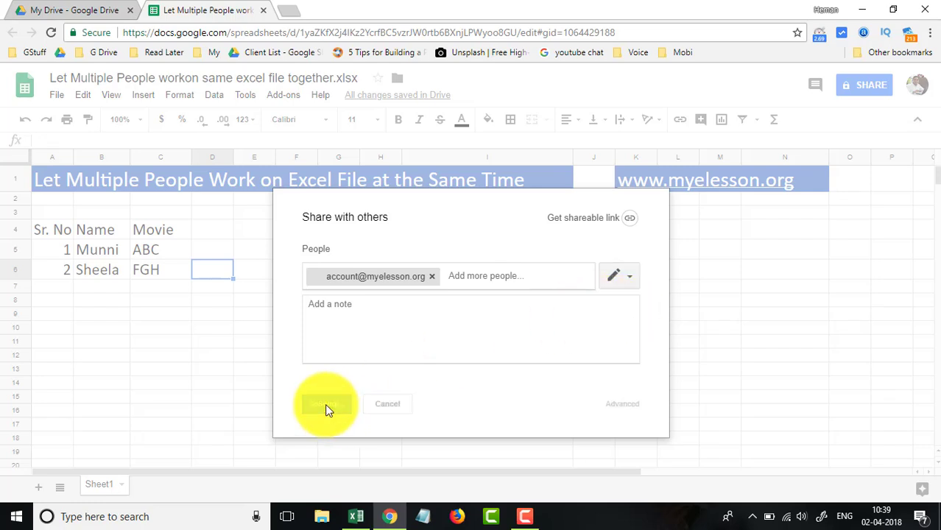
click(327, 404)
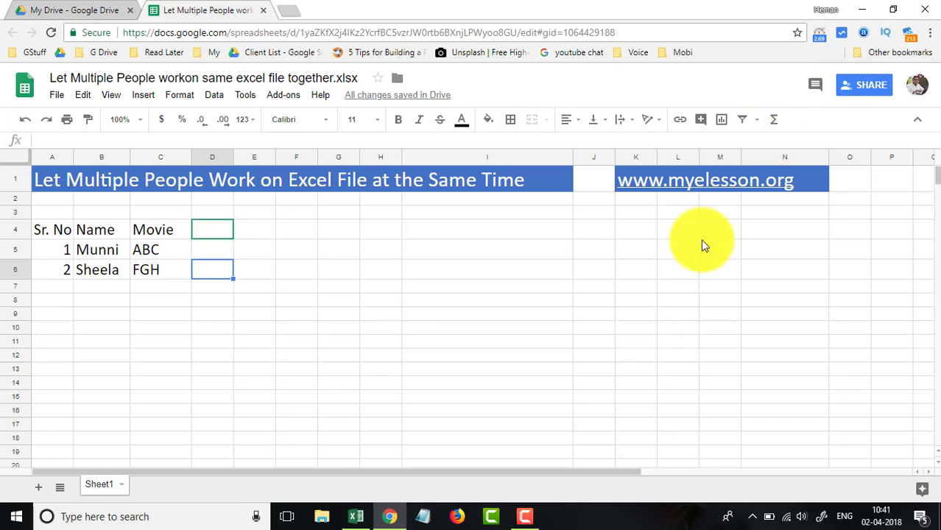
Return to a cell in the sheet now that the second account has it open.
click(212, 229)
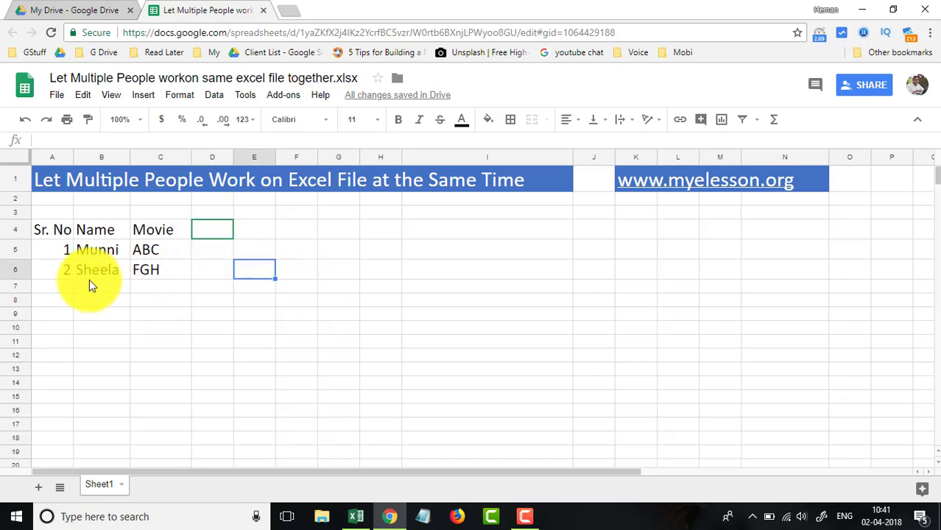
mouse_move(280, 339)
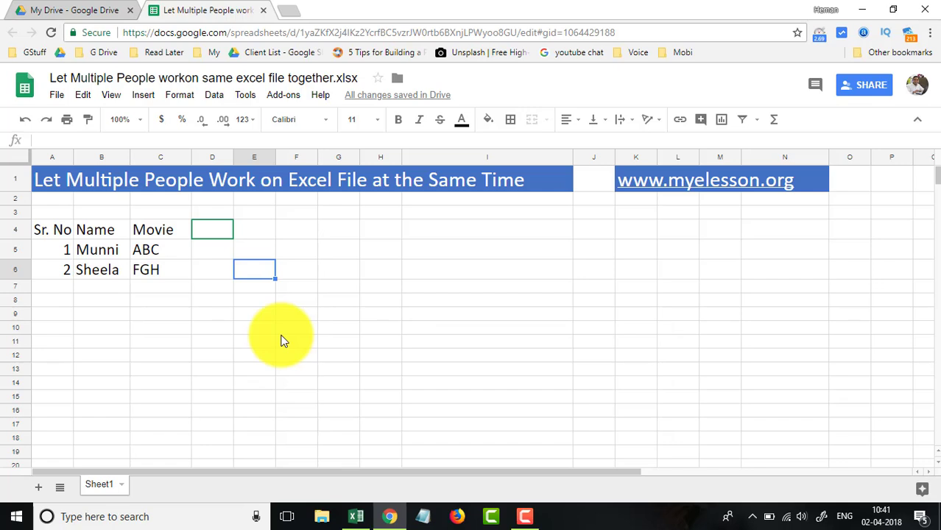
Add the third table row: 3, gabbar, sholey.
click(101, 286)
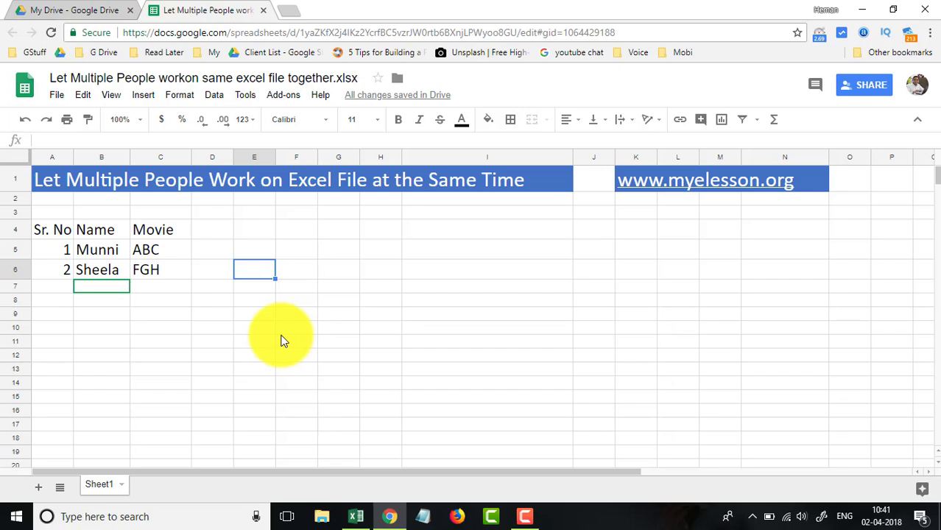
text(gabbar)
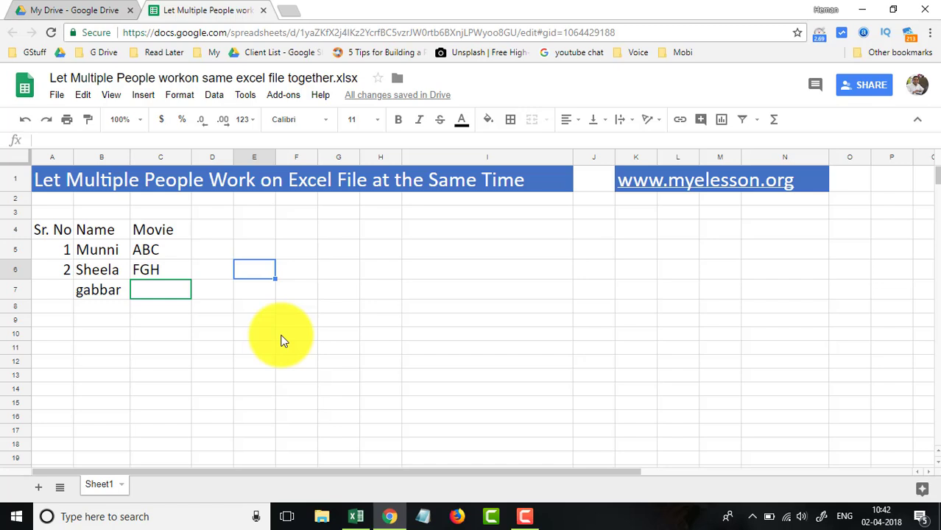
text(sholey)
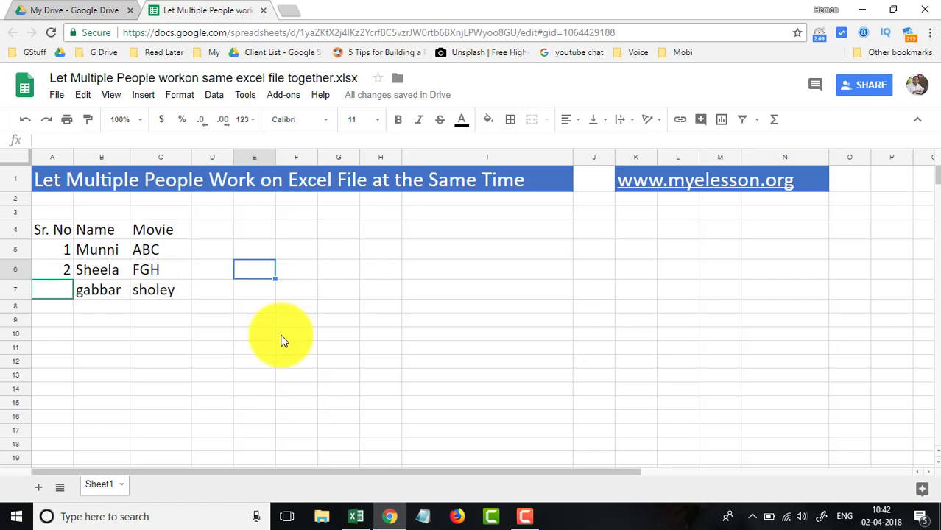
text(3)
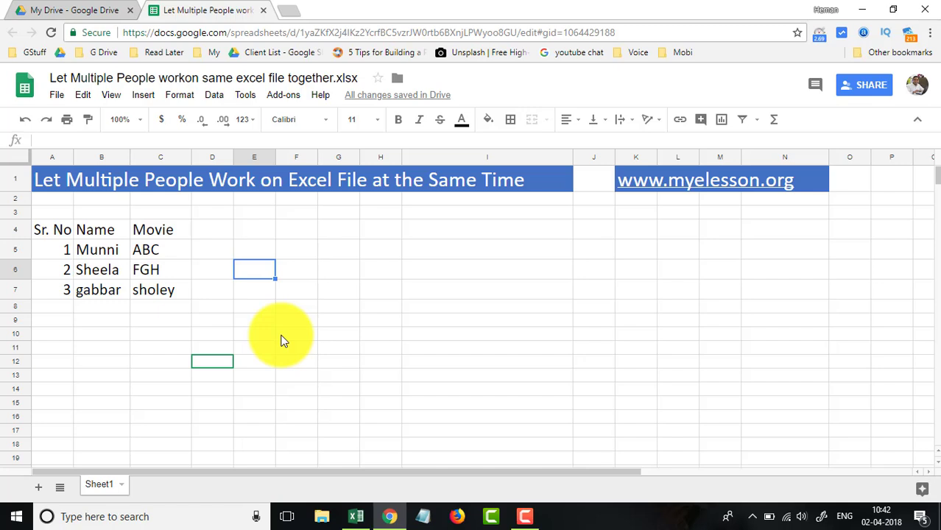
mouse_move(567, 365)
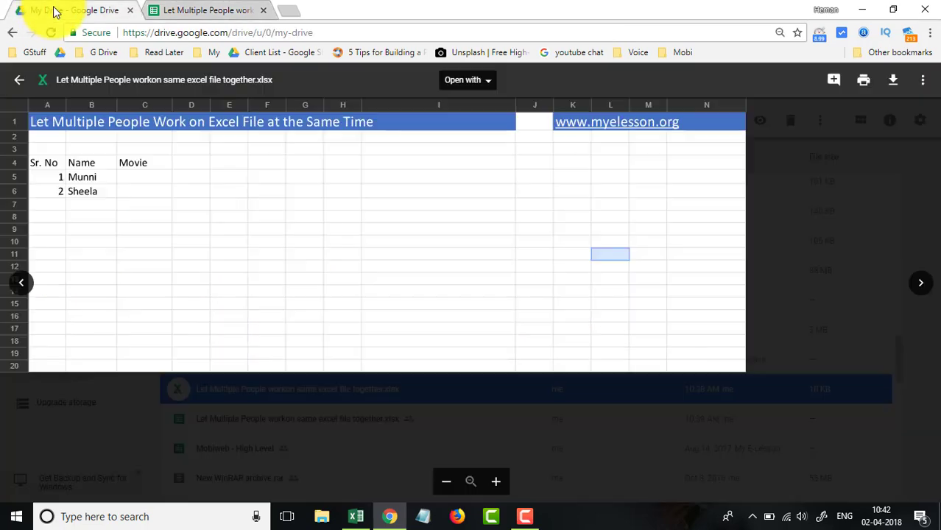
Switch between the spreadsheet and Drive, ending on the Shared with me list.
click(67, 8)
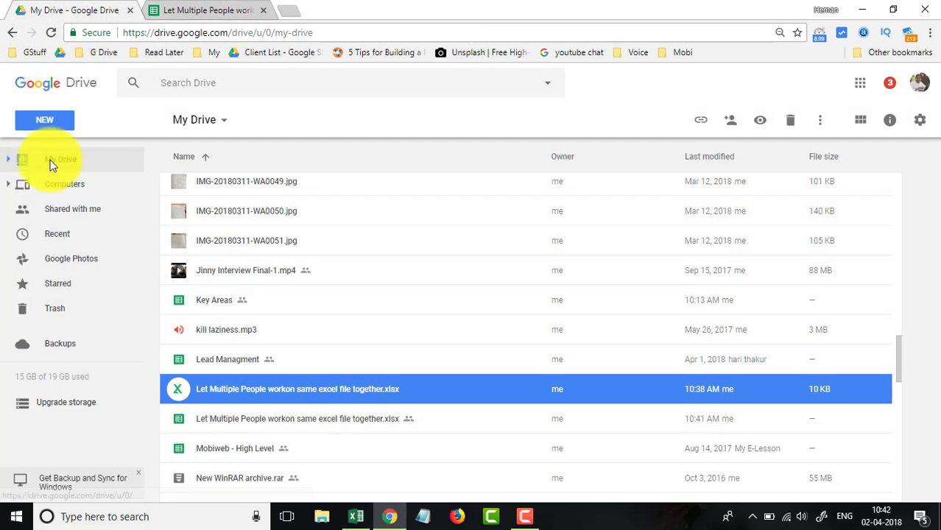
click(73, 210)
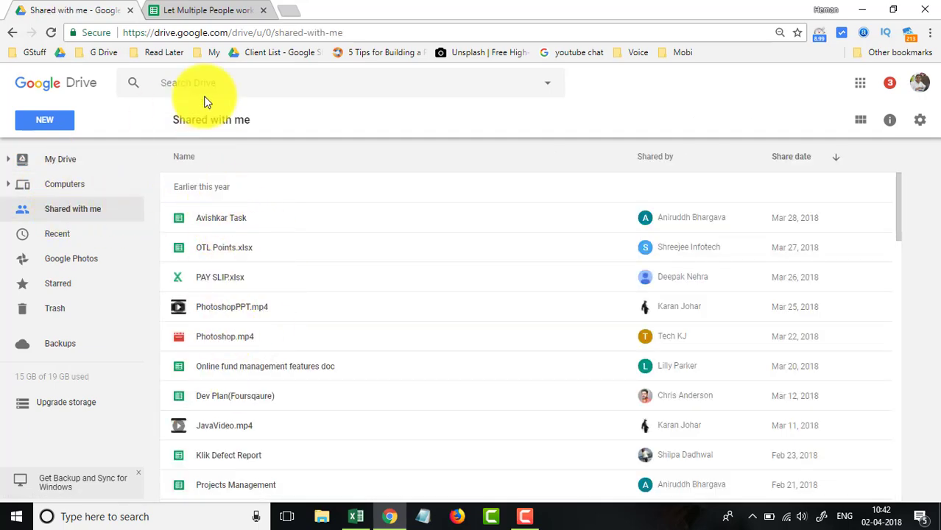
click(208, 9)
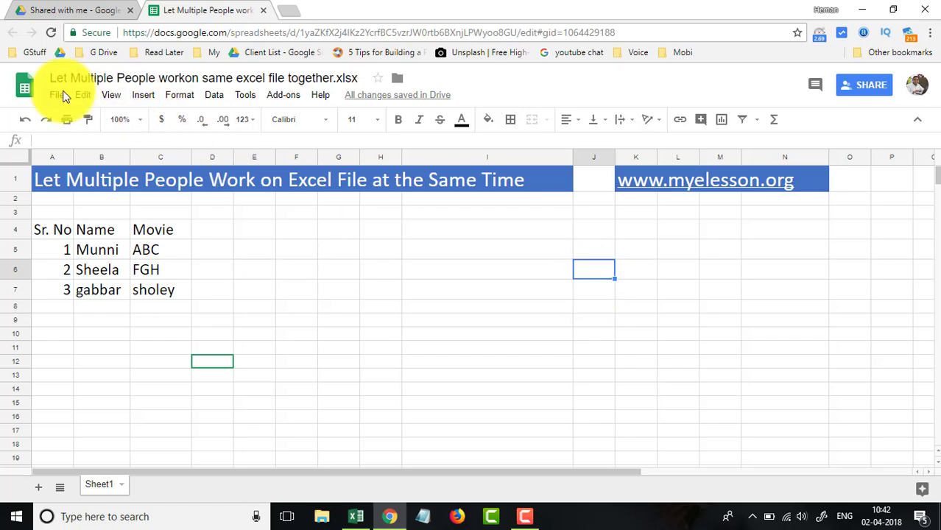
click(56, 95)
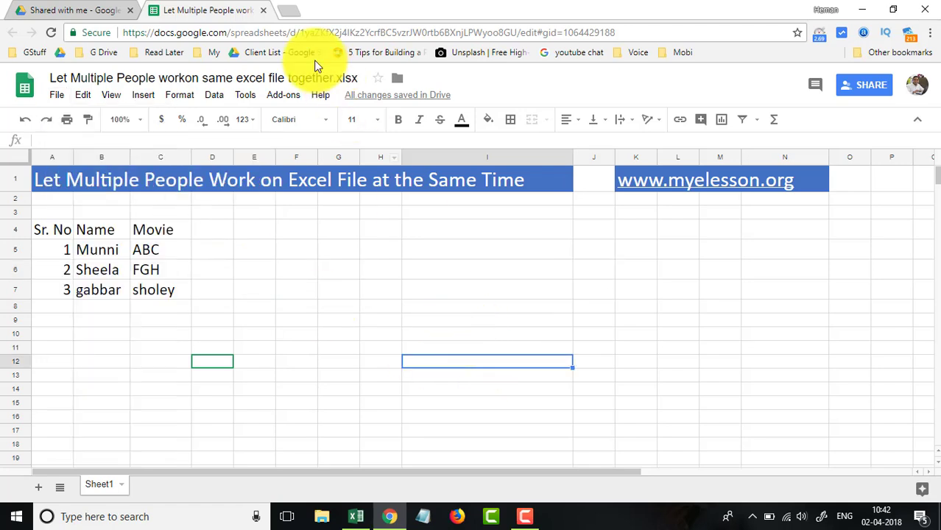
click(66, 9)
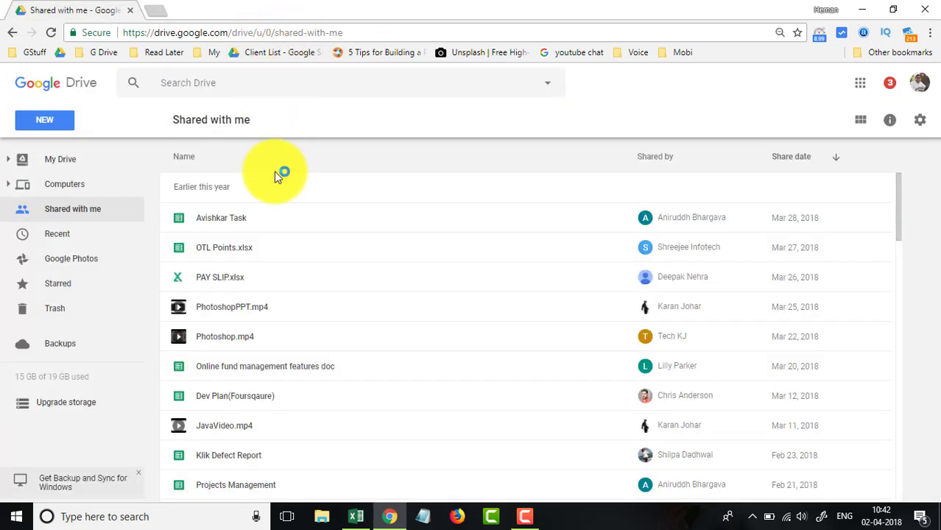
Open the Google Sheets copy of the shared spreadsheet from My Drive.
click(59, 159)
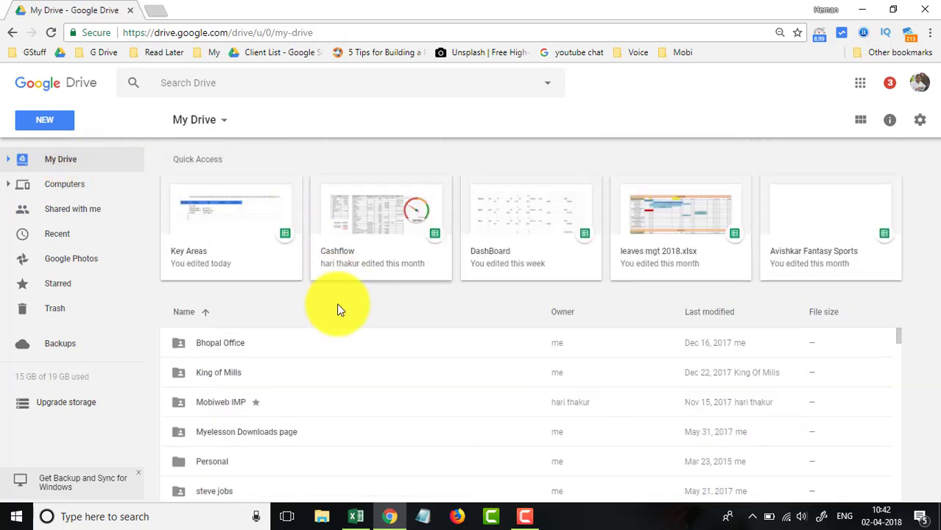
scroll(down, 3)
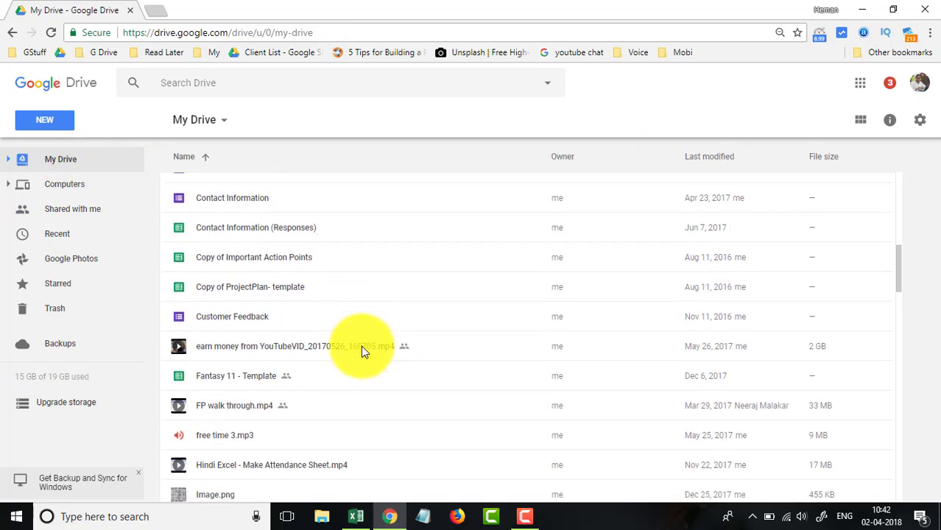
scroll(down, 3)
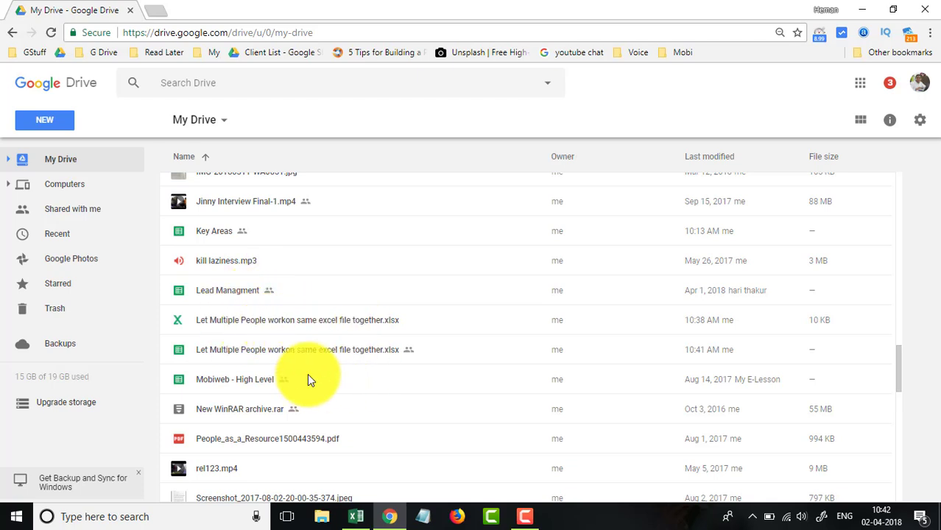
mouse_move(258, 355)
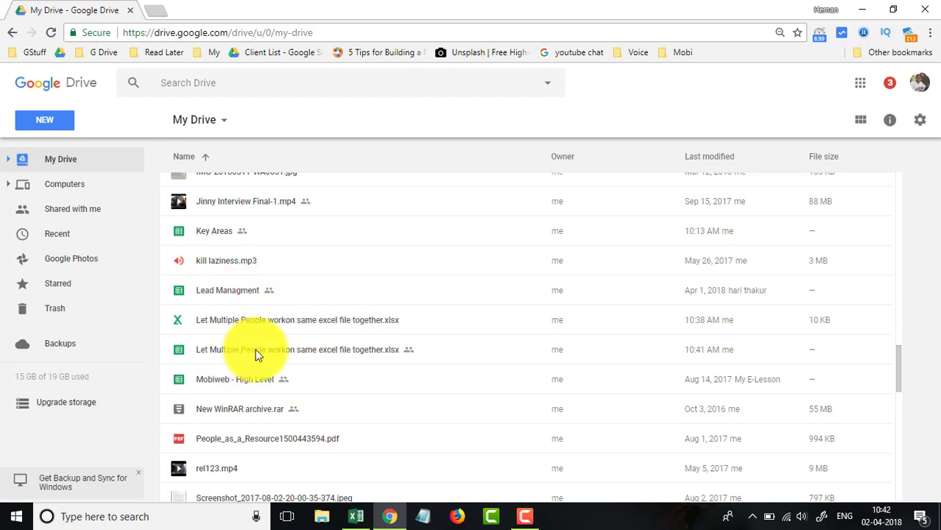
double_click(297, 351)
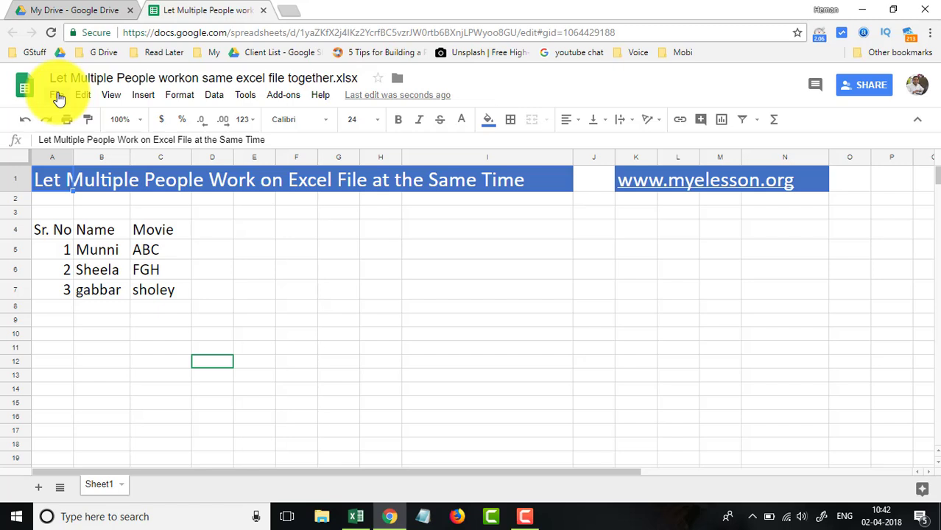
click(57, 95)
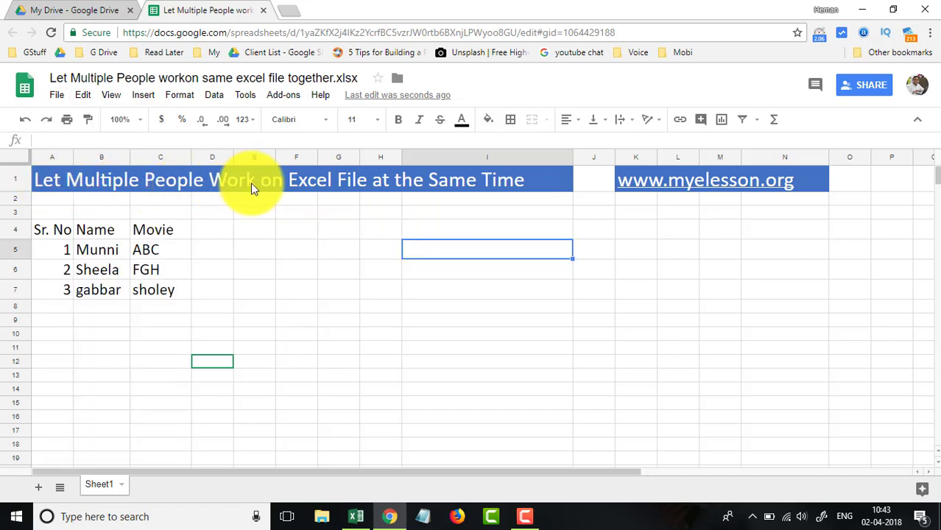
mouse_move(427, 218)
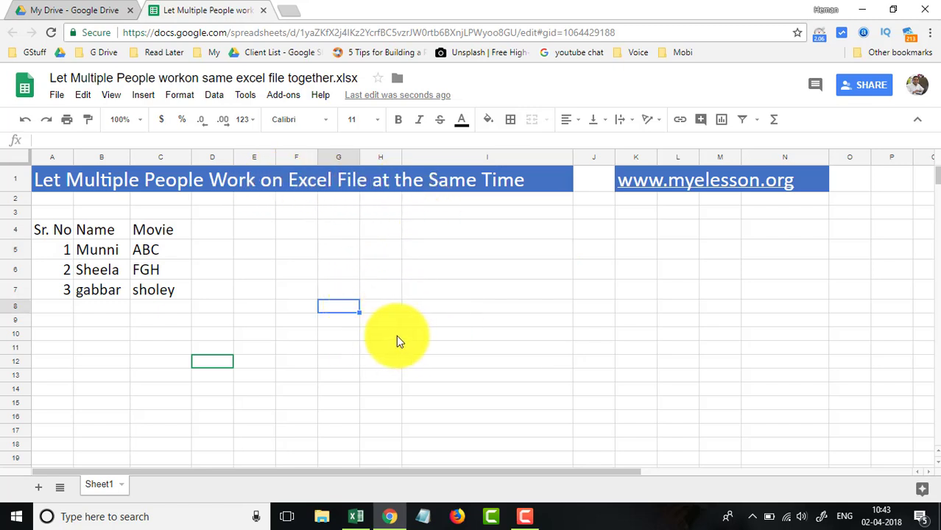
mouse_move(704, 190)
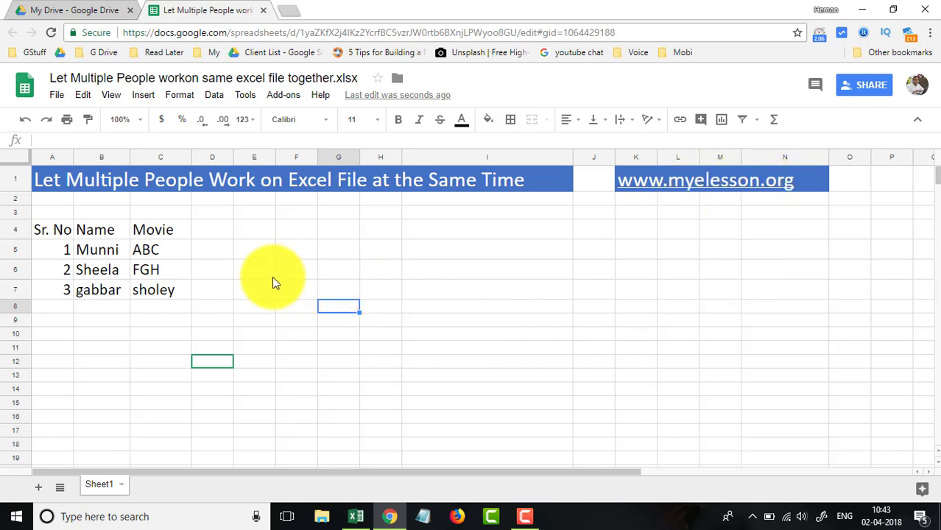
click(253, 269)
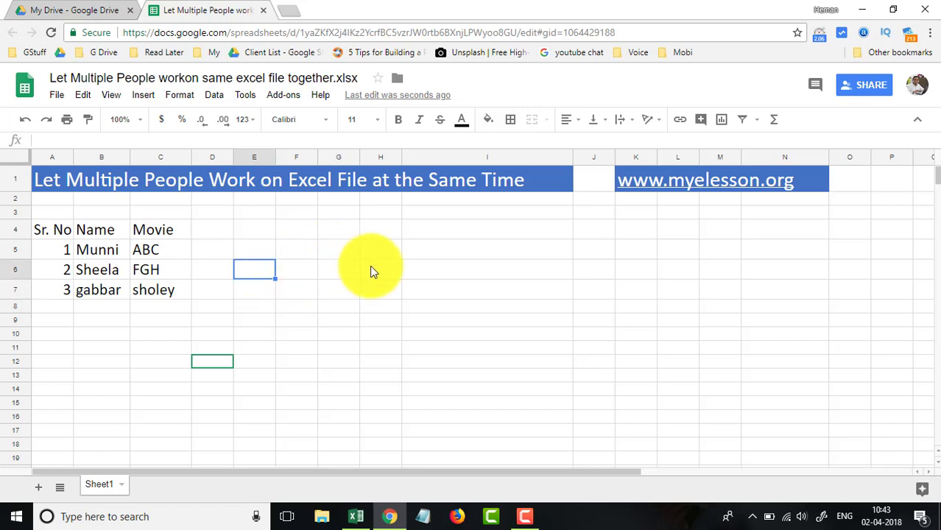